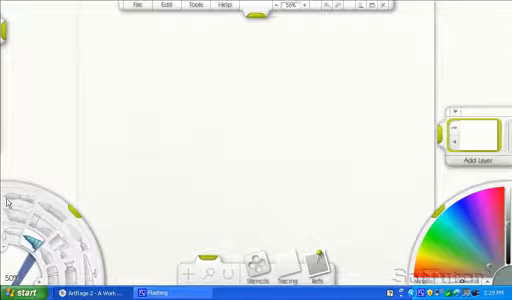
# Launch ArcSoft WebCam Companion so its Capture/Edit welcome window appears over ArtRage.
pyautogui.click(20, 292)
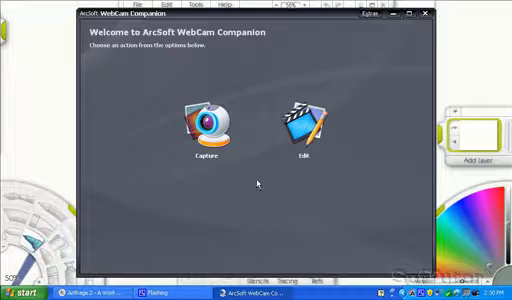
# Start Capture in WebCam Companion to take the photos, then return to the blank ArtRage canvas.
pyautogui.click(212, 128)
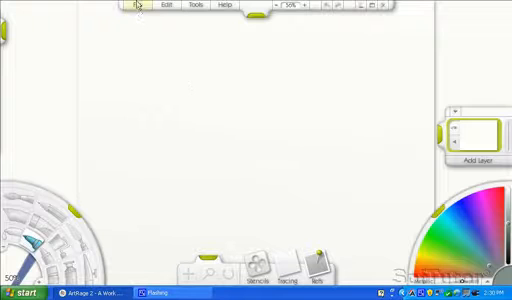
# Import Image1 from the My Documents Capture folder onto the ArtRage canvas.
pyautogui.click(132, 8)
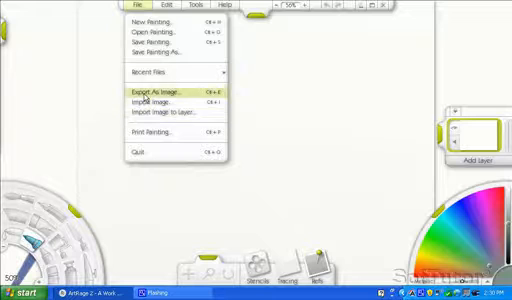
pyautogui.click(148, 102)
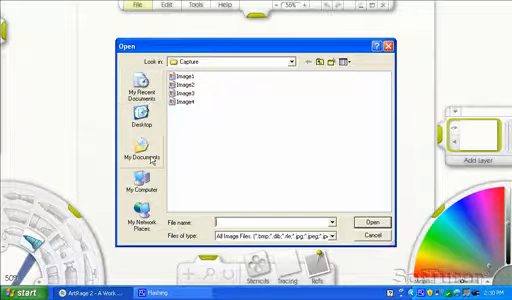
pyautogui.click(140, 156)
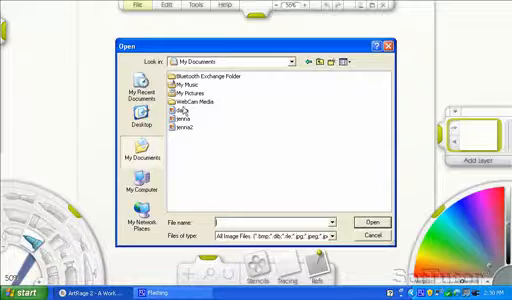
pyautogui.click(200, 102)
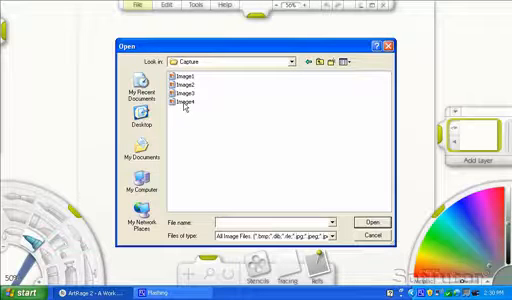
pyautogui.click(184, 92)
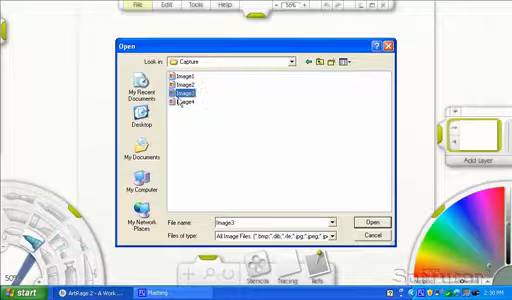
pyautogui.click(372, 220)
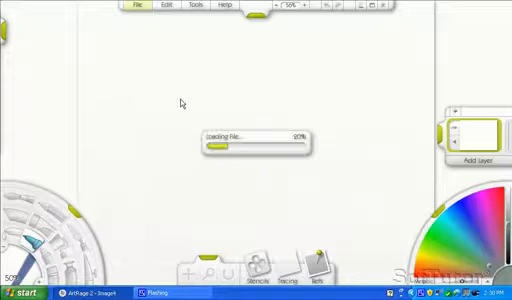